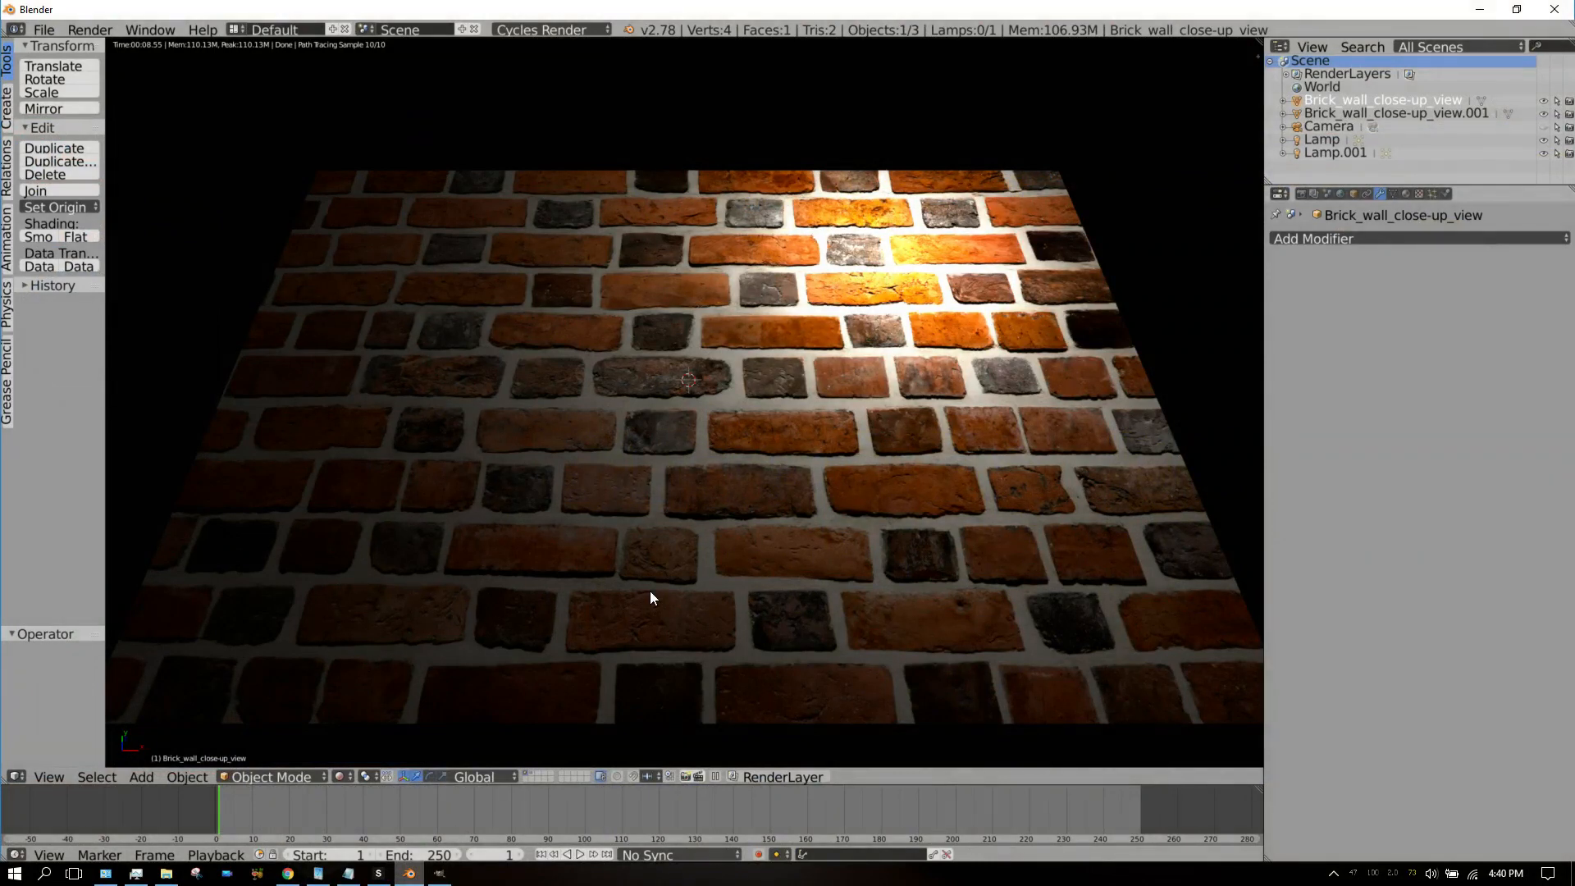
pyautogui.moveTo(396, 218)
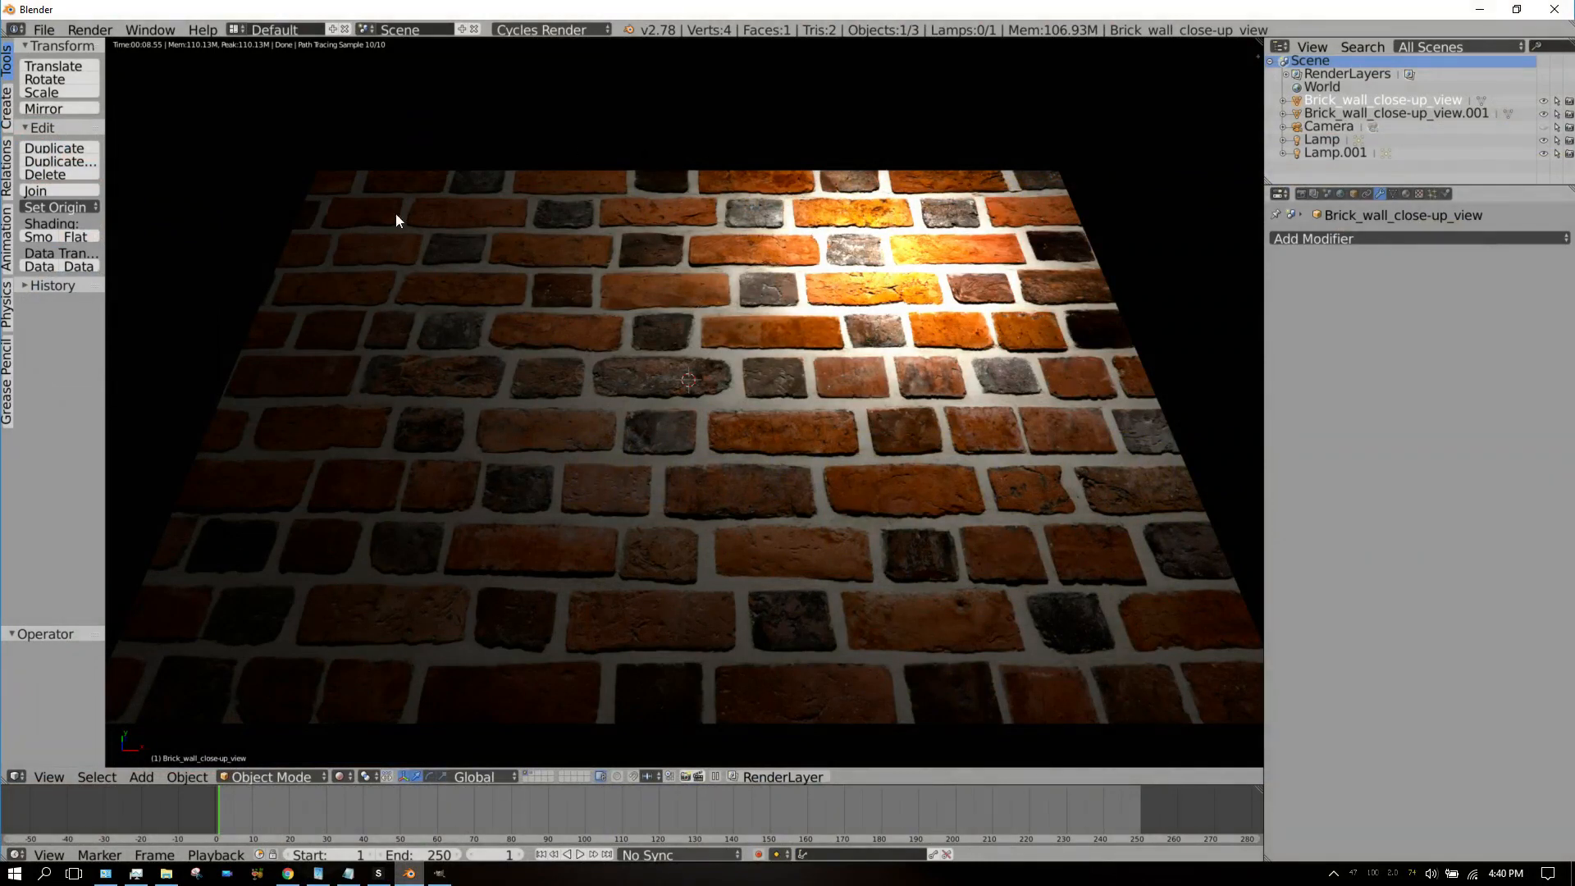
pyautogui.moveTo(982, 496)
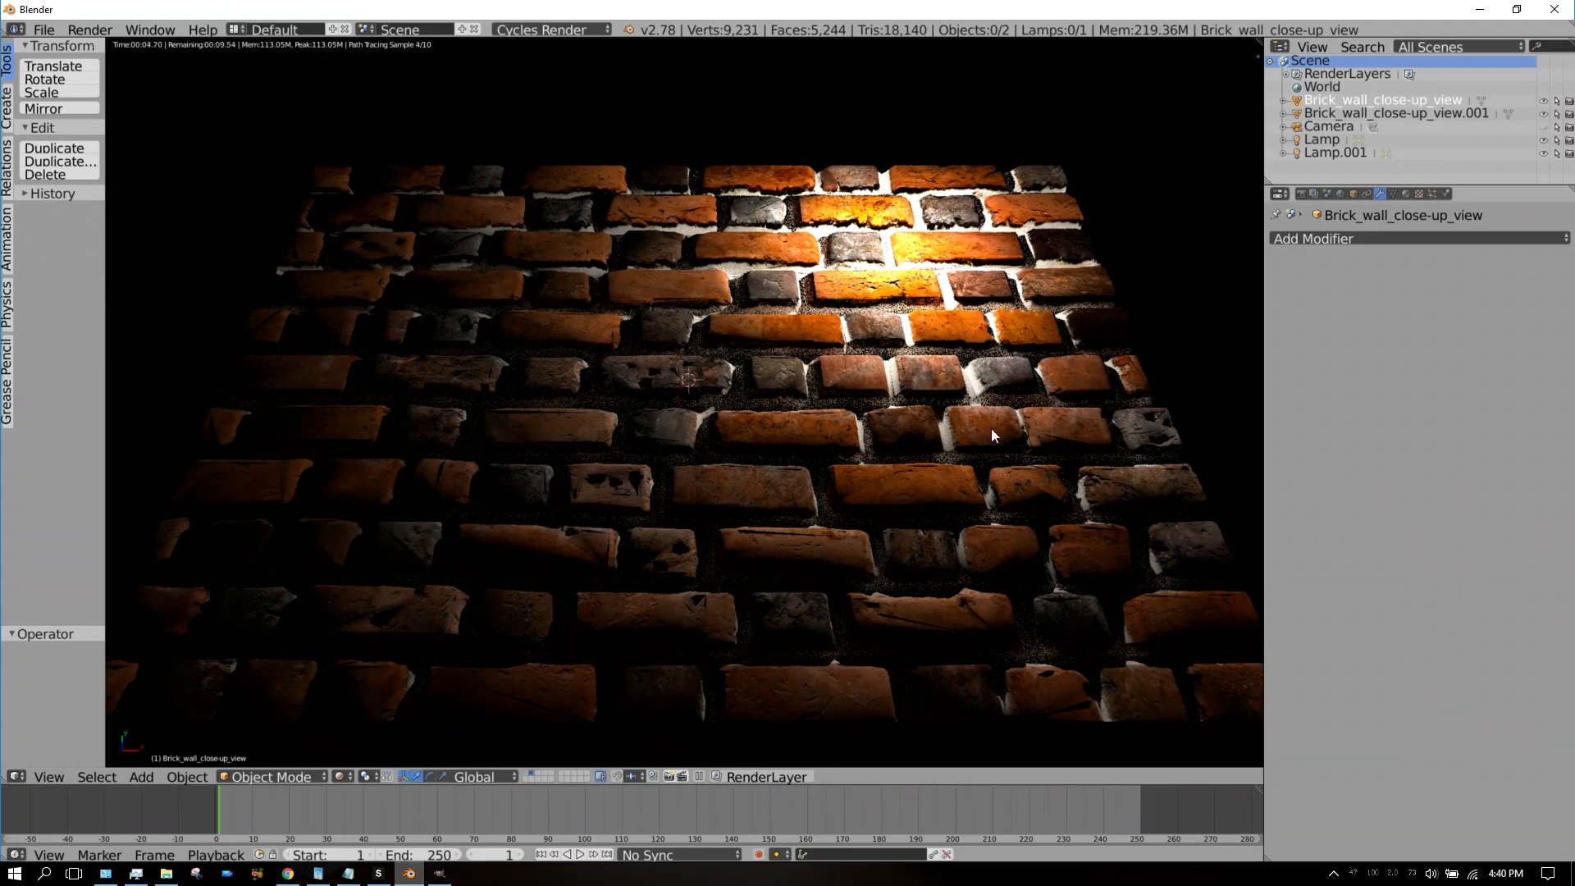
pyautogui.moveTo(886, 530)
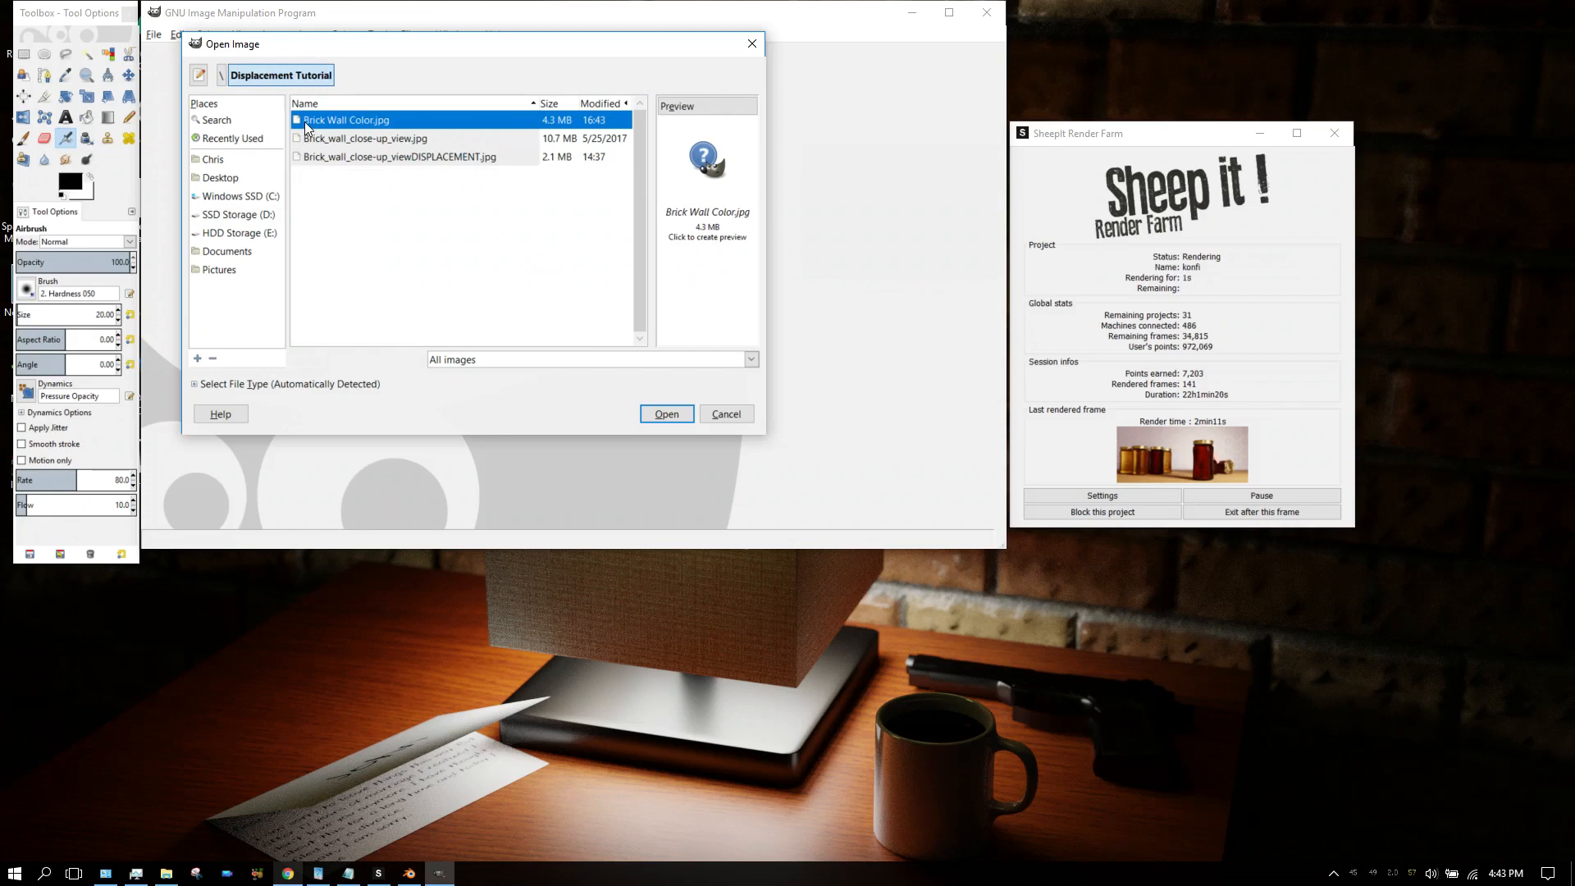
# Step: Pick Brick Wall Color.jpg in the Displacement Tutorial folder
pyautogui.click(665, 414)
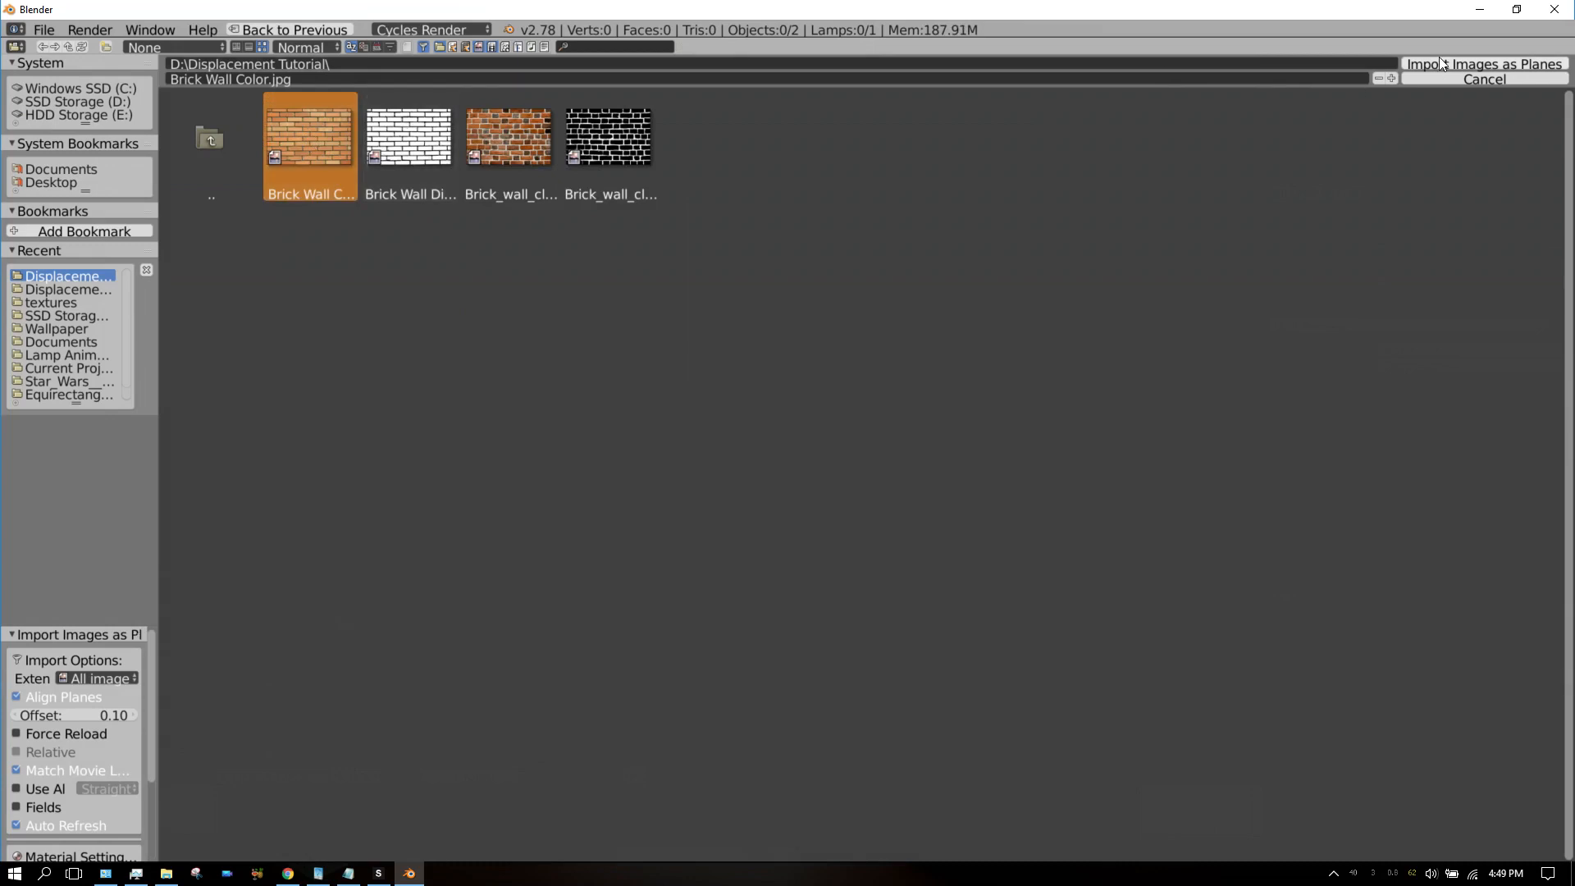
# Step: Import Brick Wall Color.jpg into the scene as a flat image plane
pyautogui.click(1485, 64)
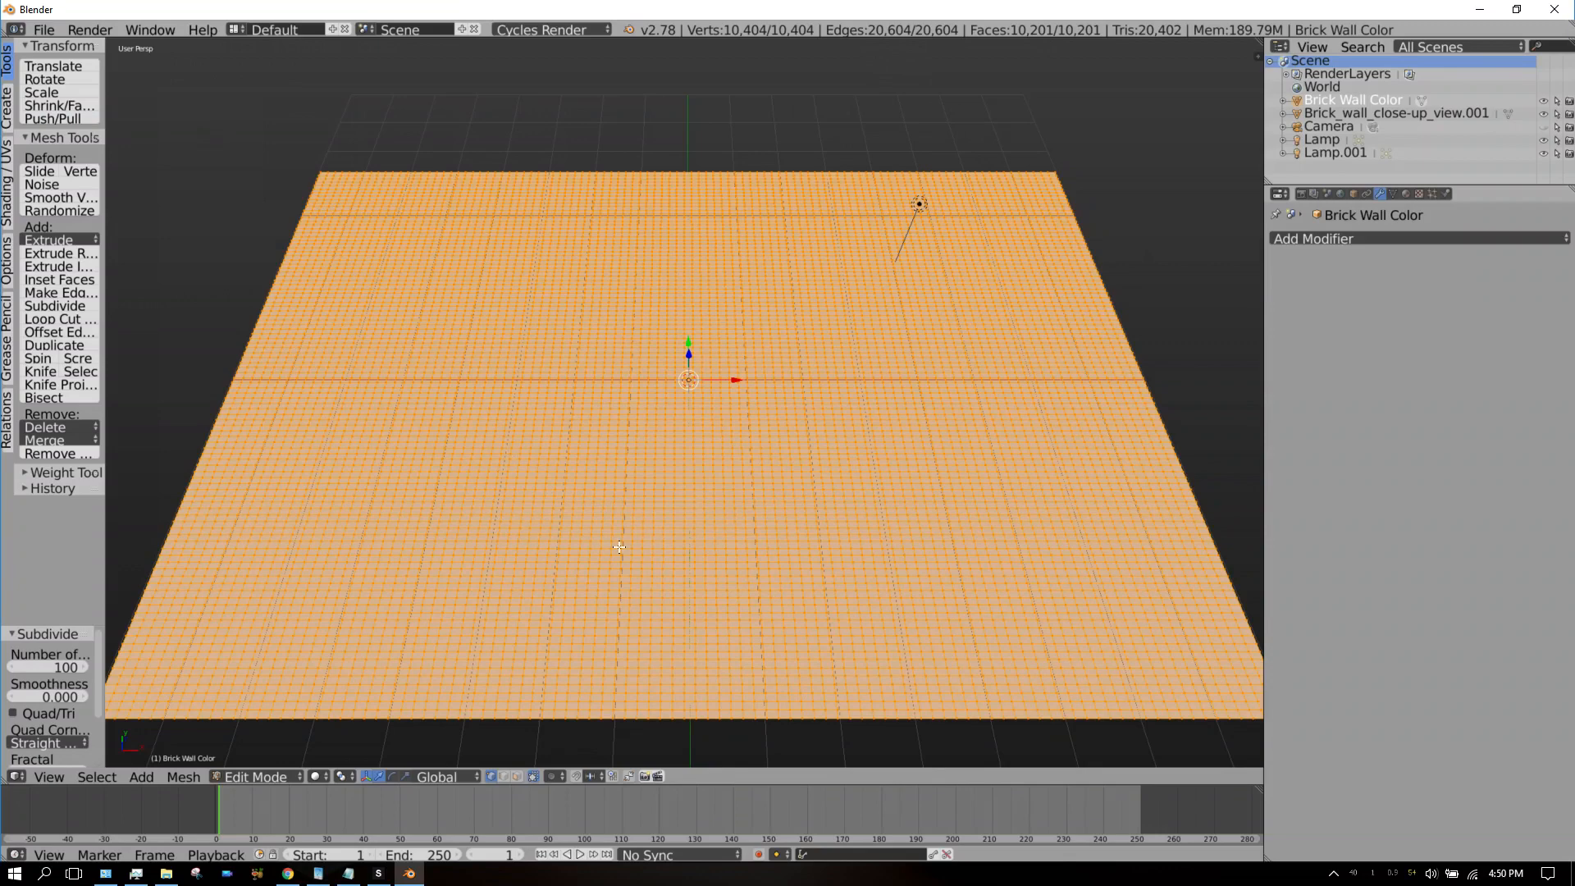
# Step: Enter Edit Mode on the brick wall plane to subdivide it with 100 cuts
pyautogui.press('Tab')
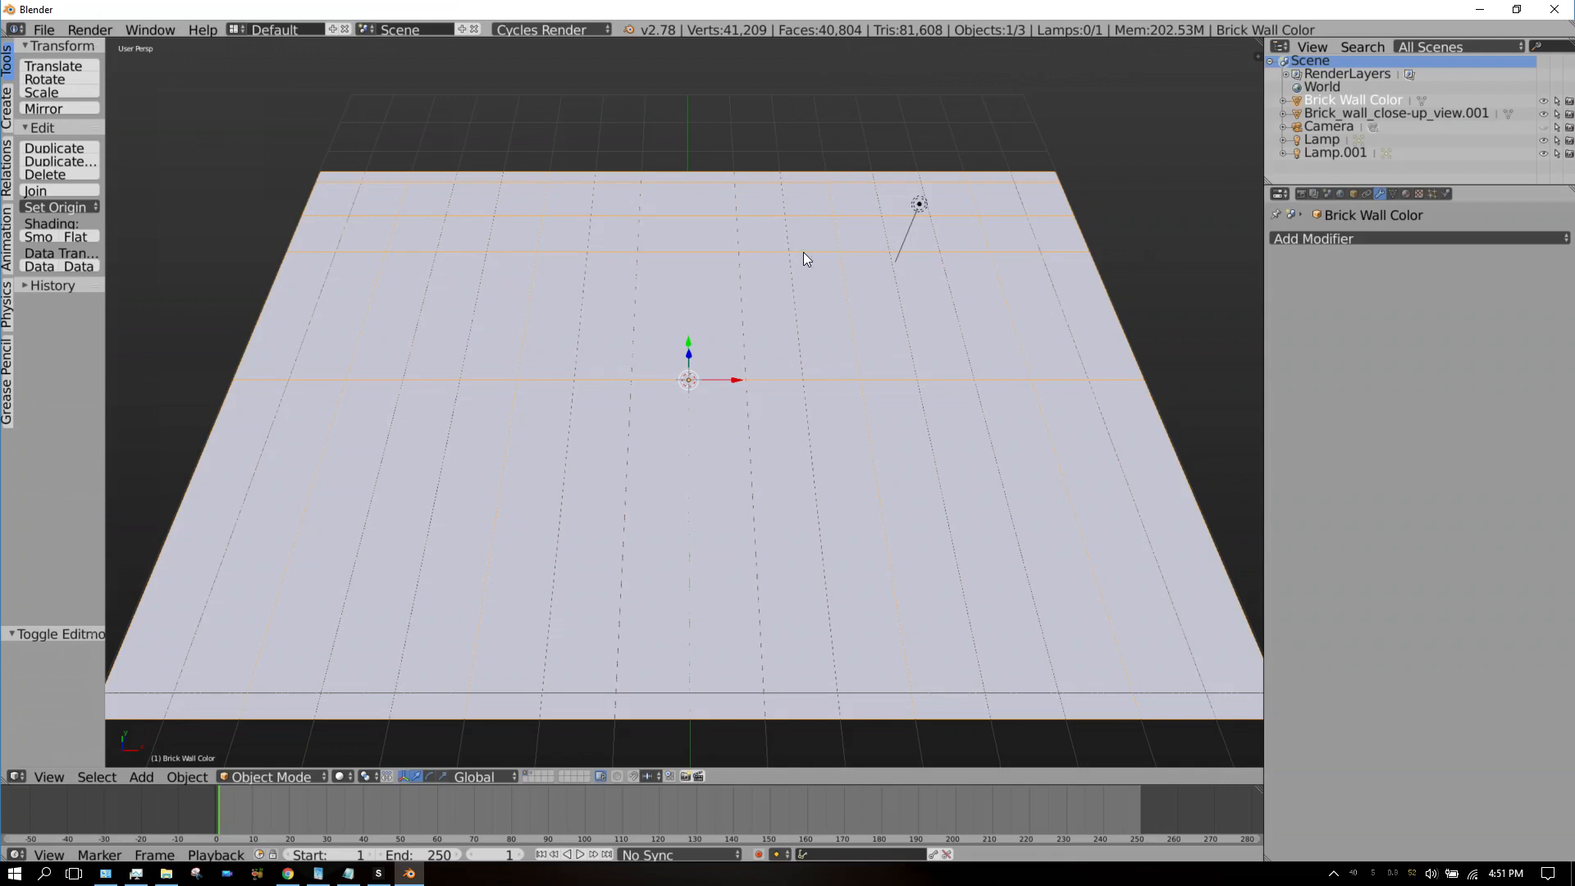
pyautogui.moveTo(955, 360)
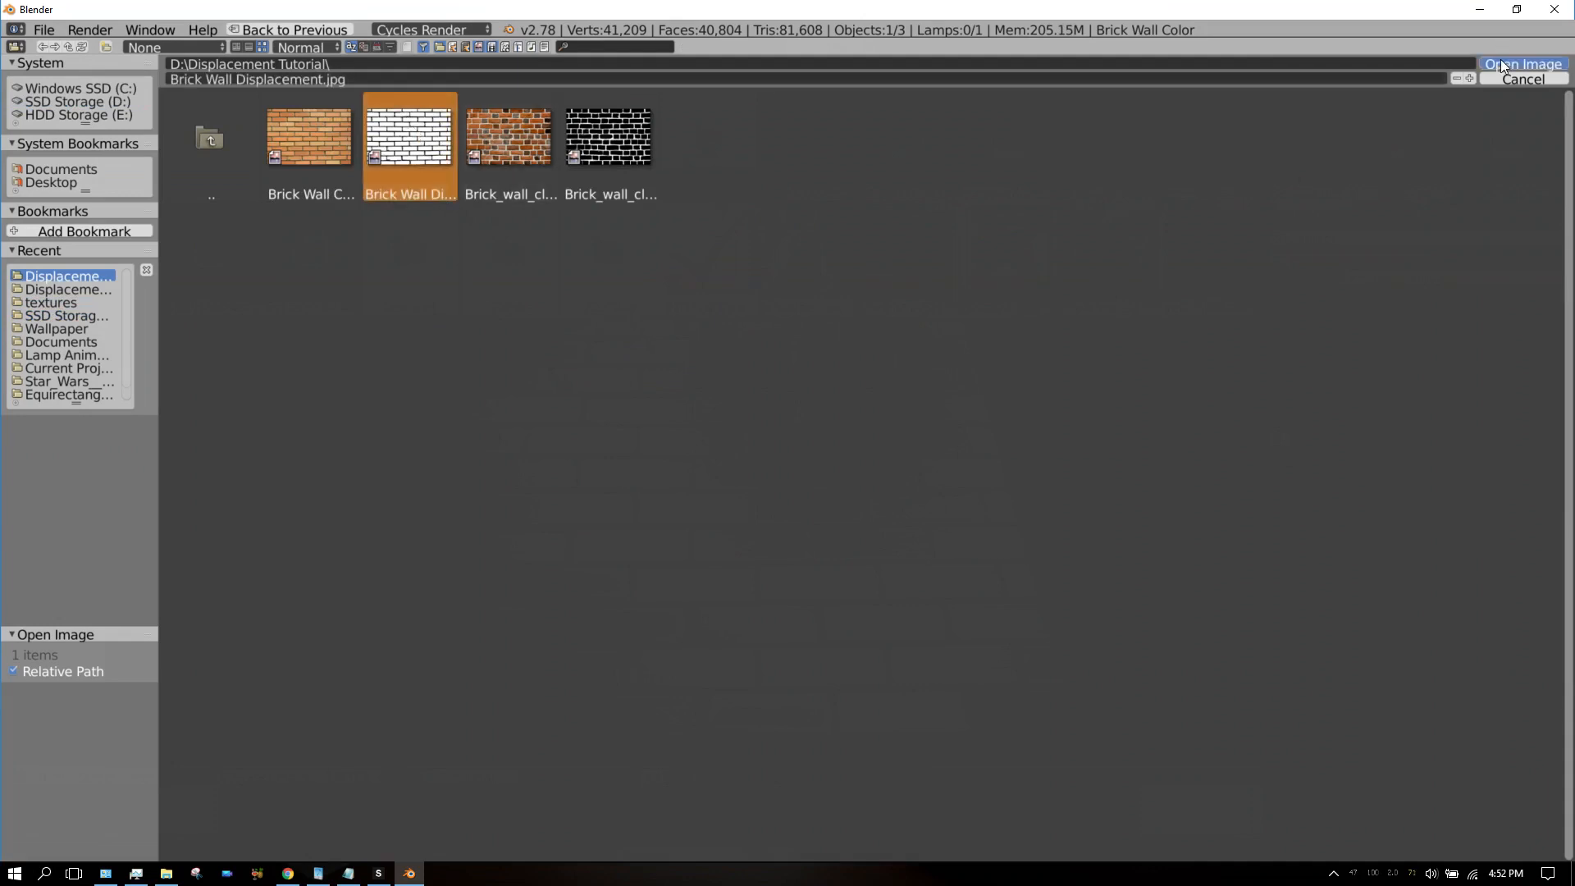
# Step: Load Brick Wall Displacement.jpg as the texture image driving the wall's displacement
pyautogui.click(1522, 64)
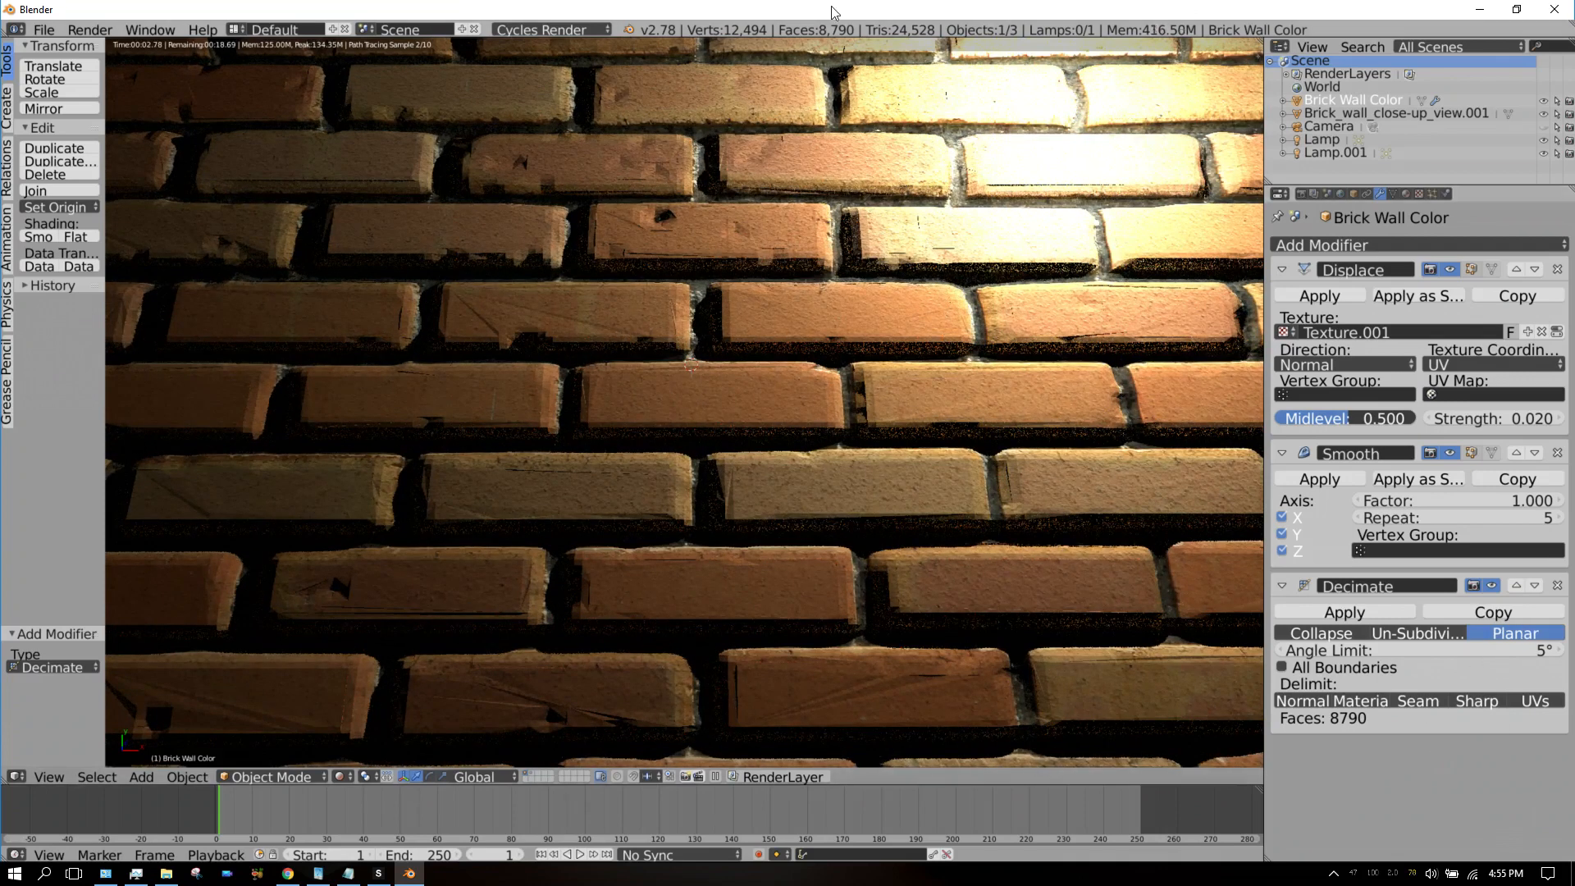
pyautogui.moveTo(1457, 650)
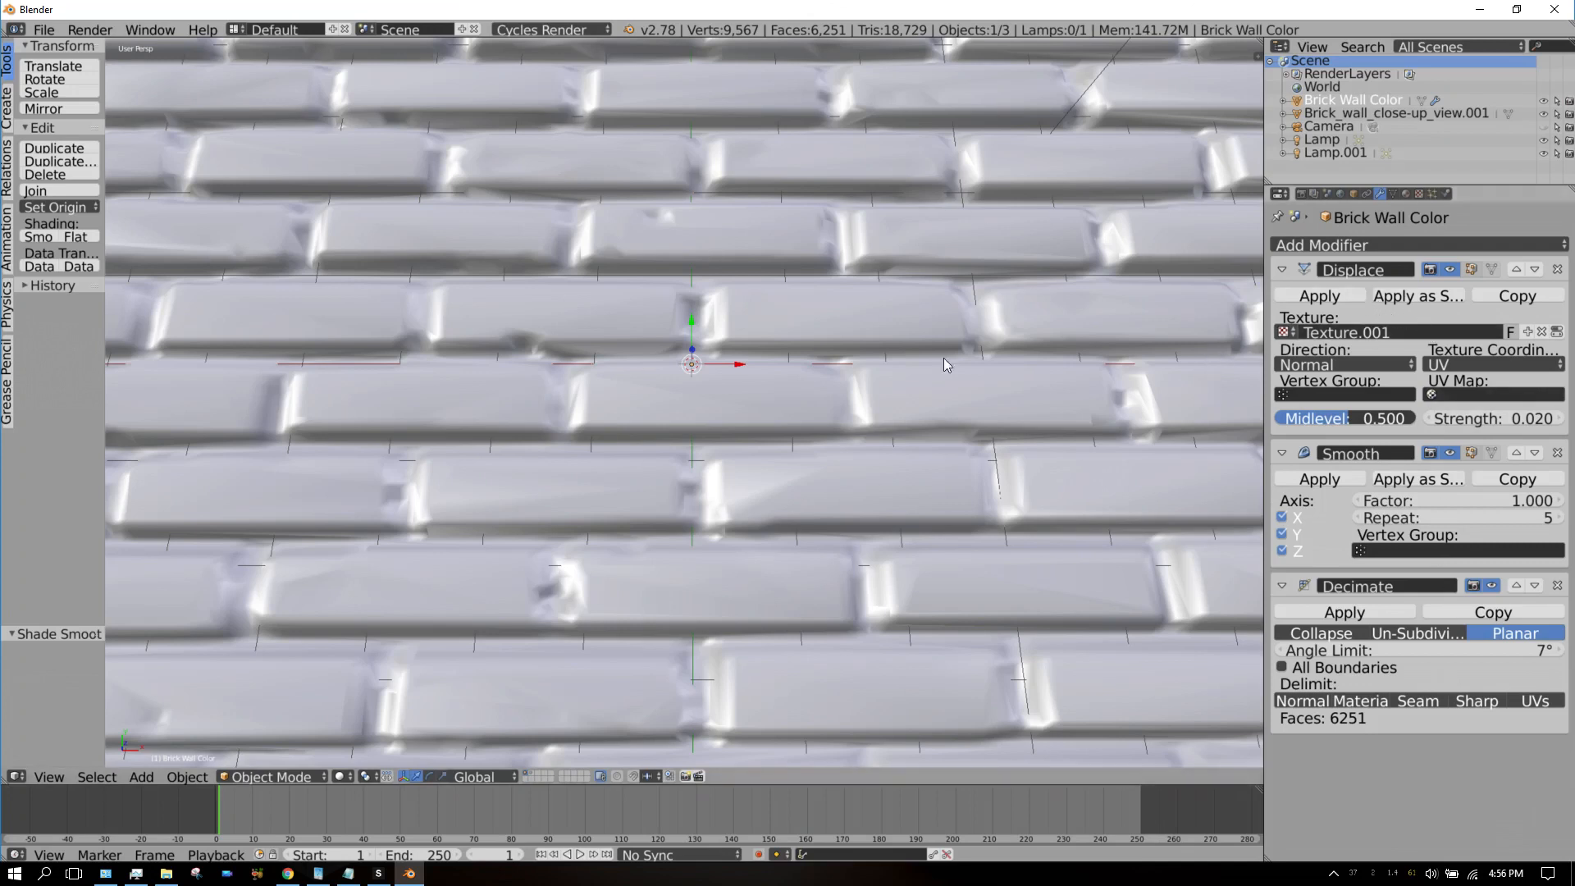
pyautogui.moveTo(1320, 295)
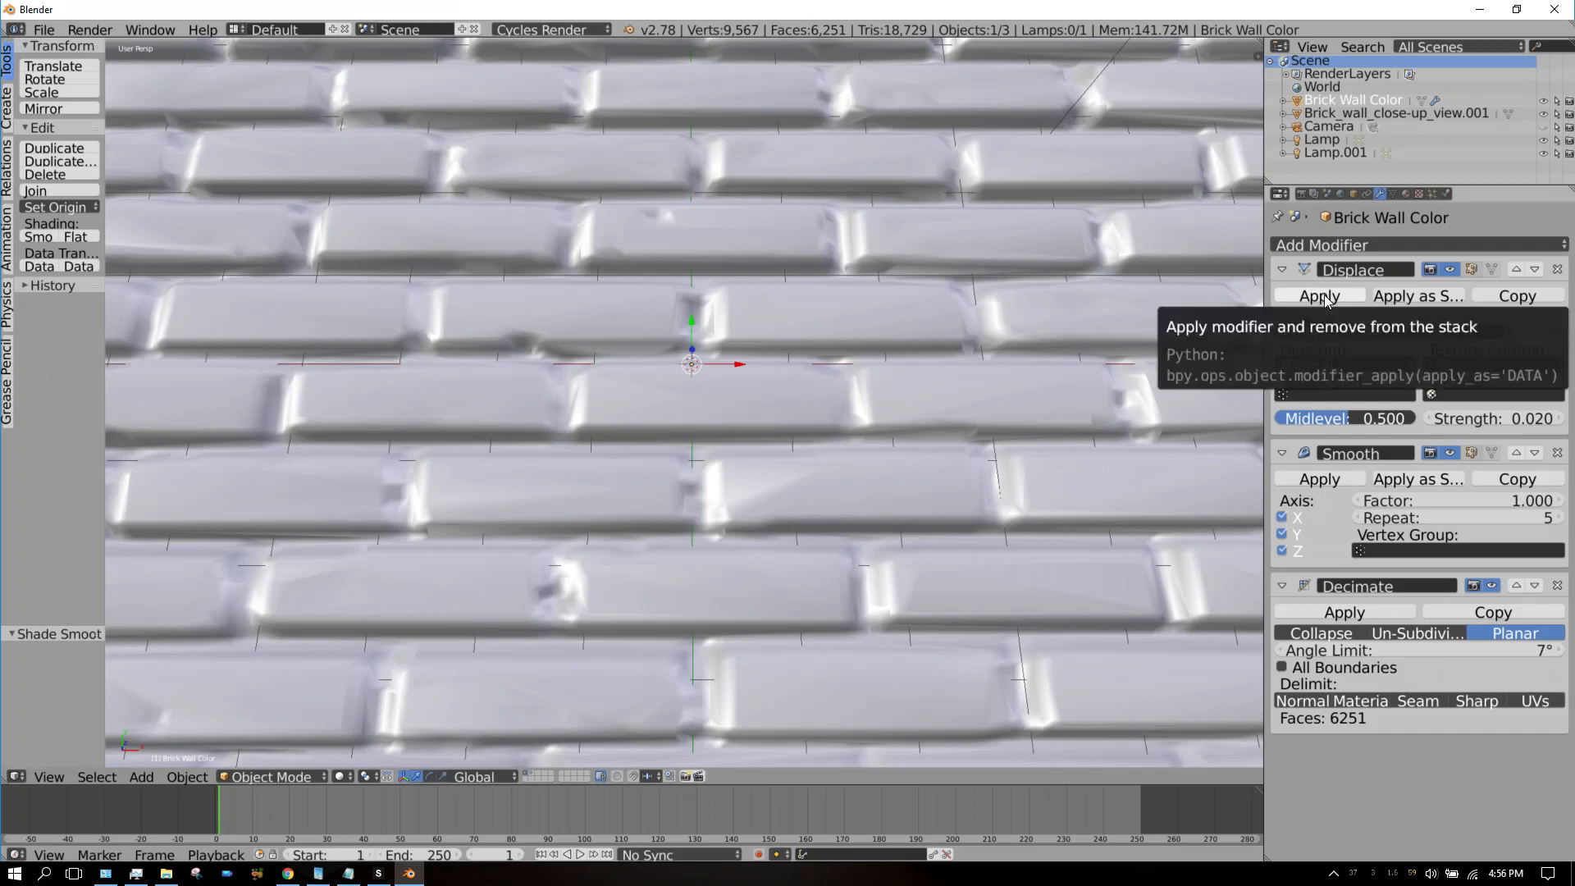
# Step: Apply the Displace modifier permanently to the wall mesh, baking in the brick relief
pyautogui.click(1319, 295)
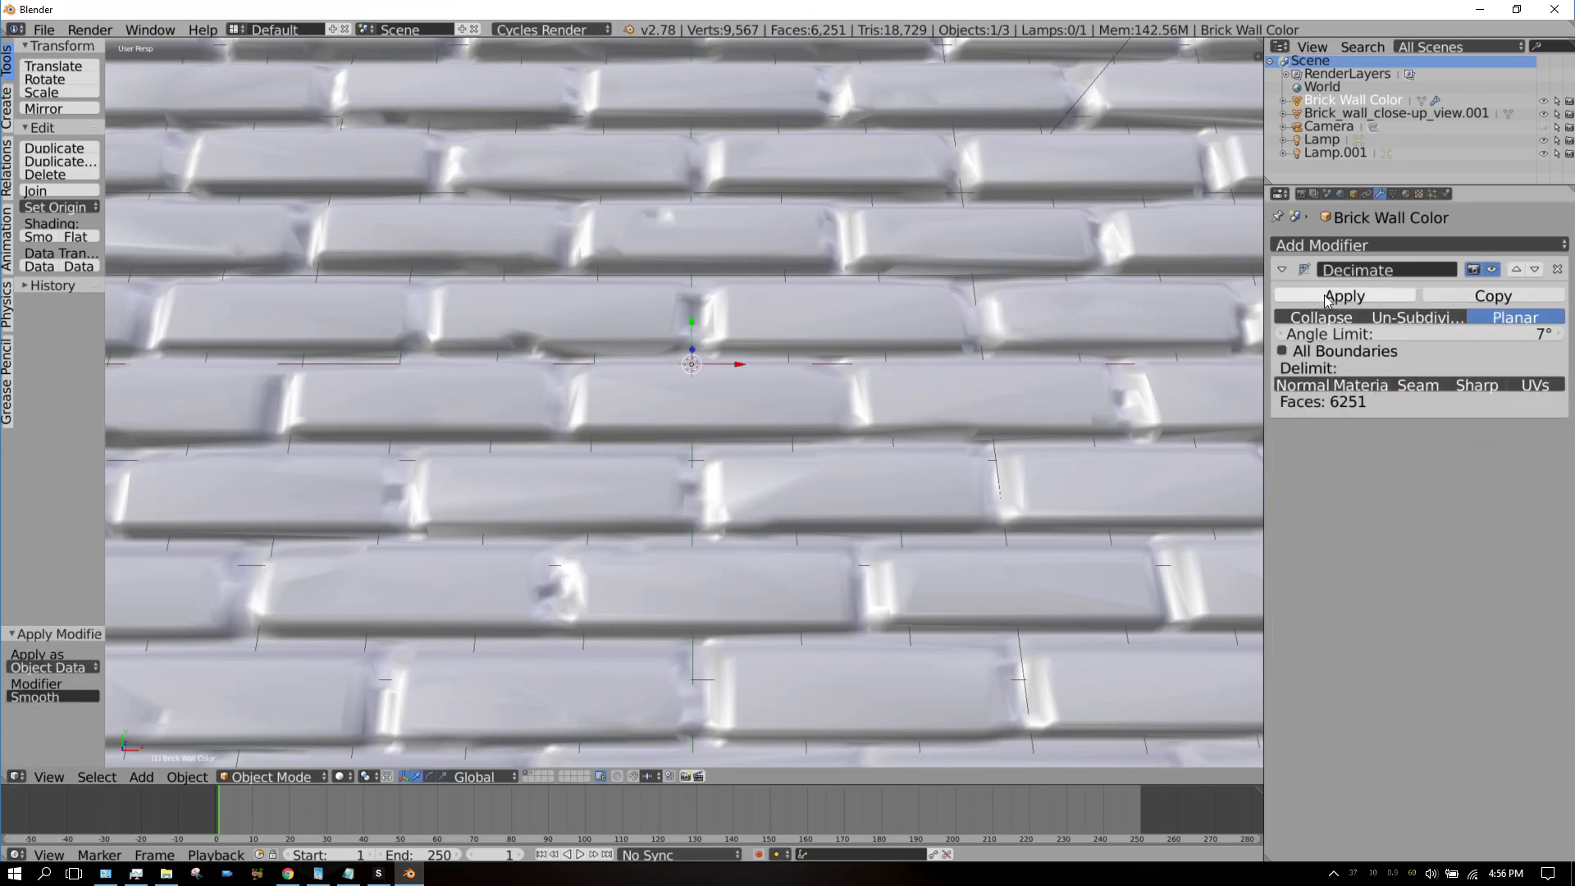